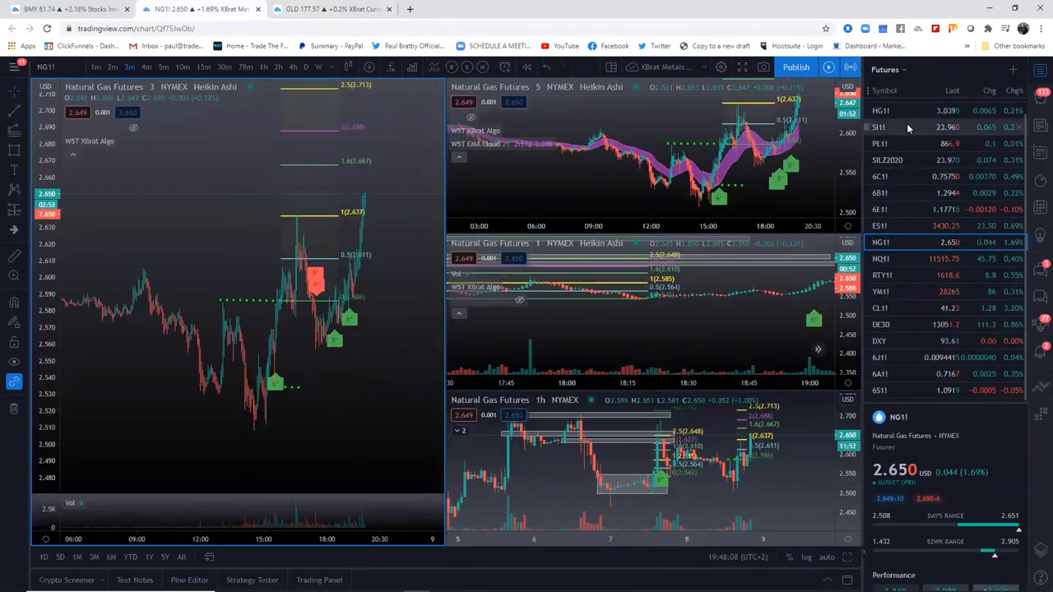
Load the Silver Futures (SI1) 5-minute Heikin Ashi chart in a single-chart layout
{"action": "left_click", "coordinate": [881, 127]}
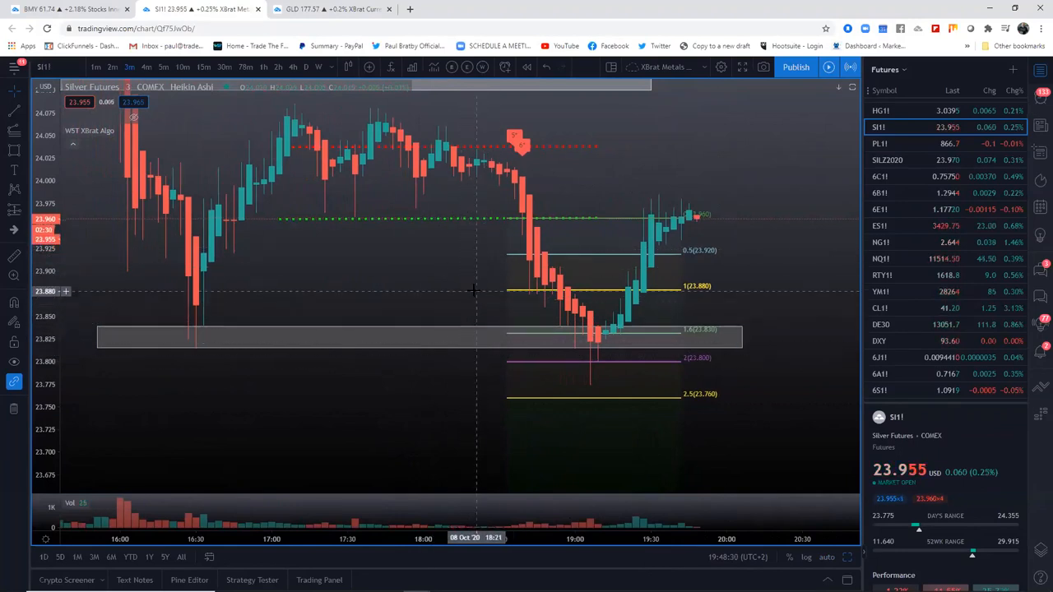
{"action": "mouse_move", "coordinate": [415, 299]}
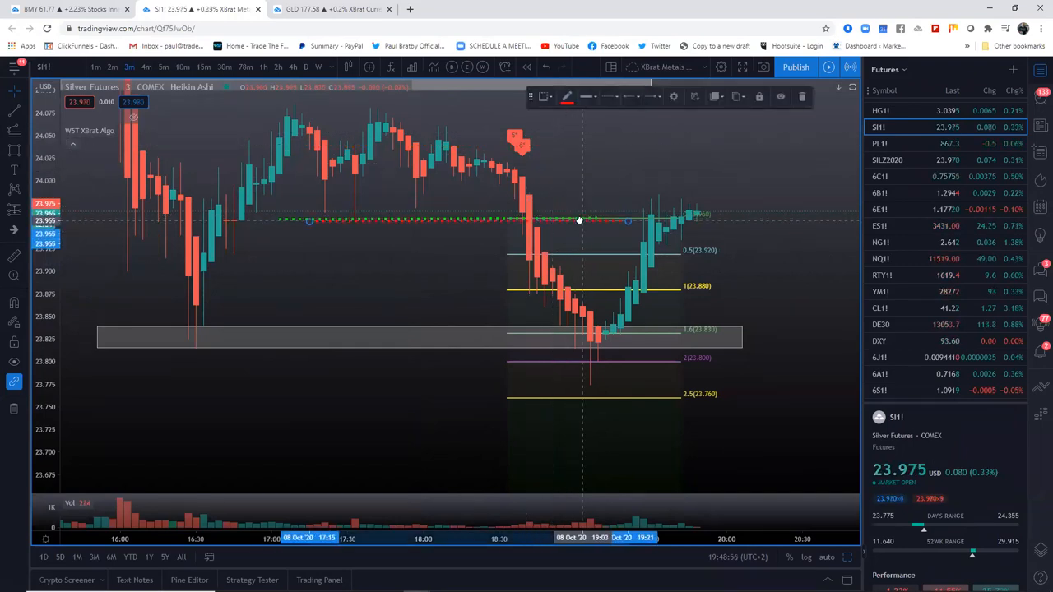
{"action": "mouse_move", "coordinate": [589, 298]}
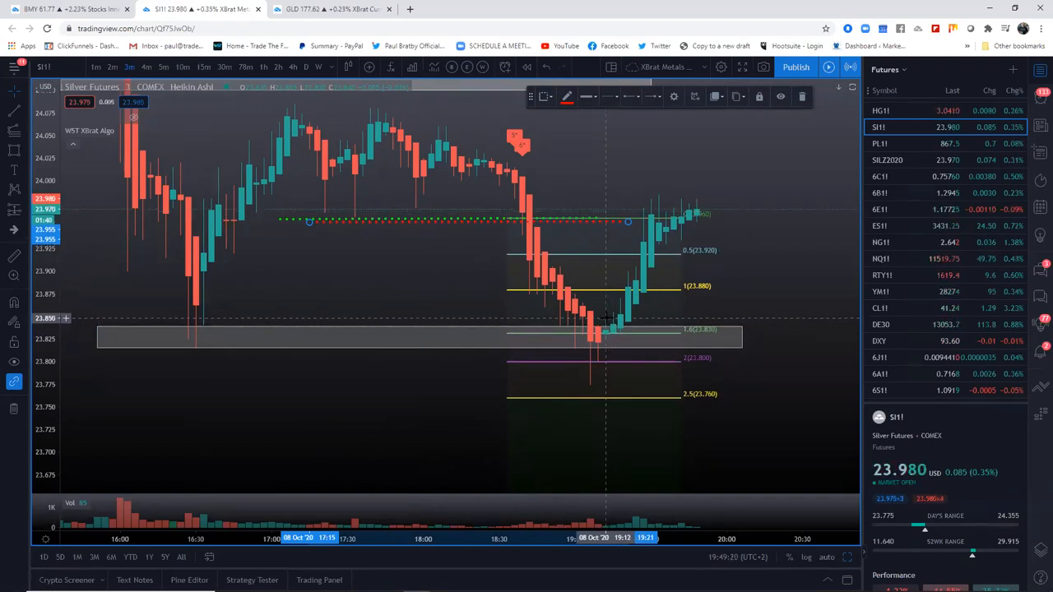
{"action": "mouse_move", "coordinate": [428, 224]}
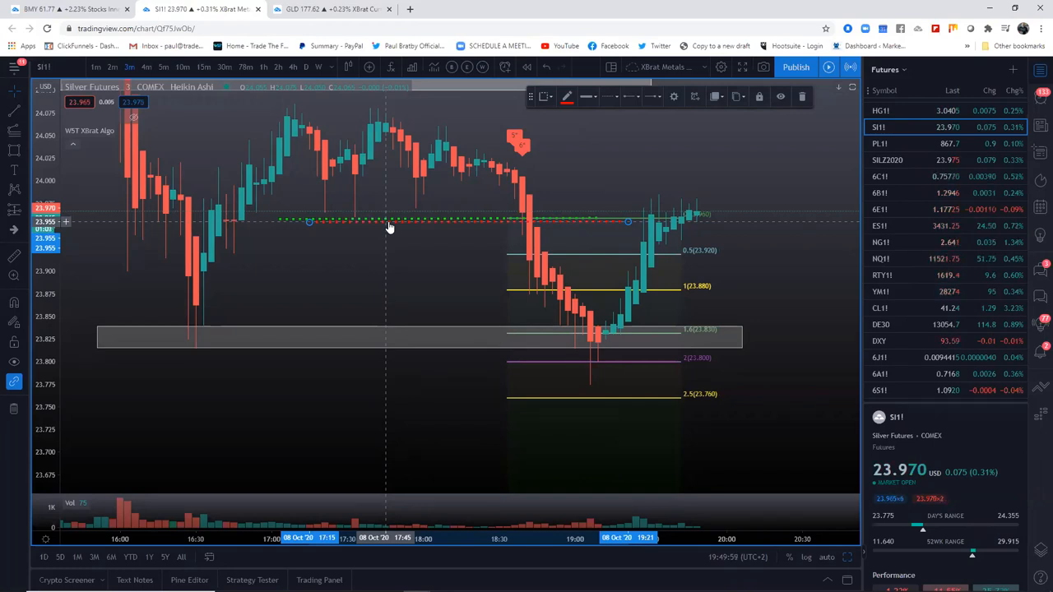
{"action": "mouse_move", "coordinate": [603, 267]}
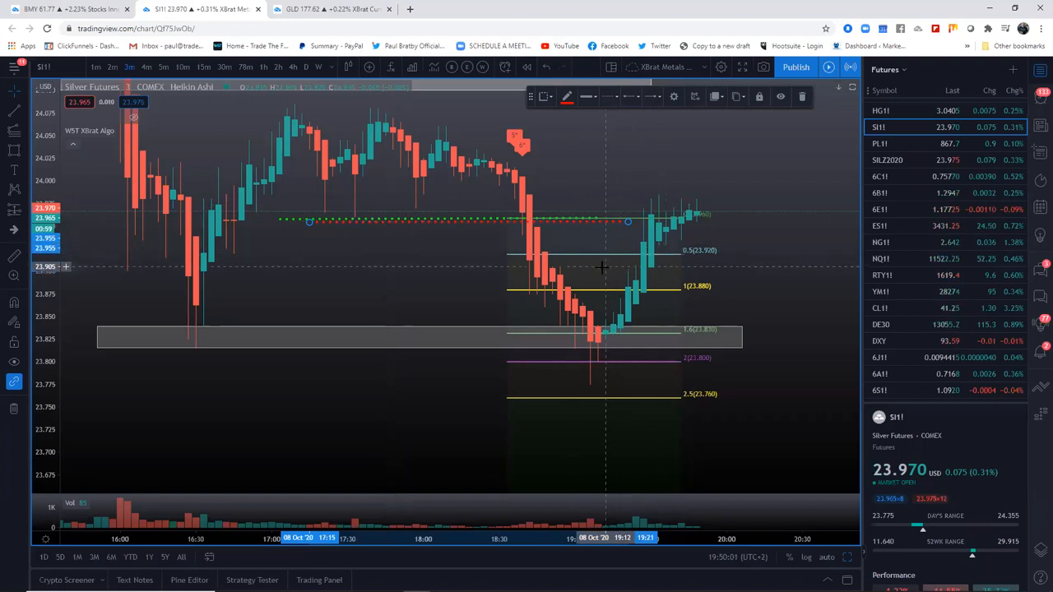